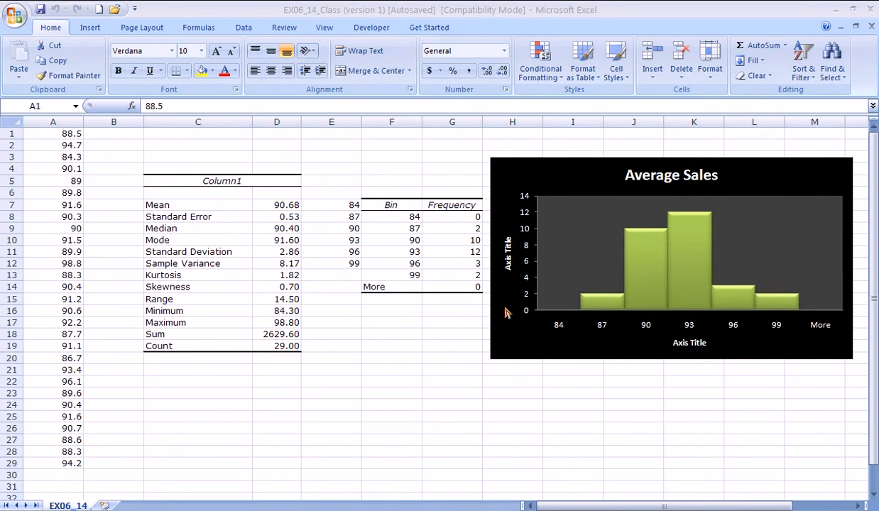
mouse_move(276, 230)
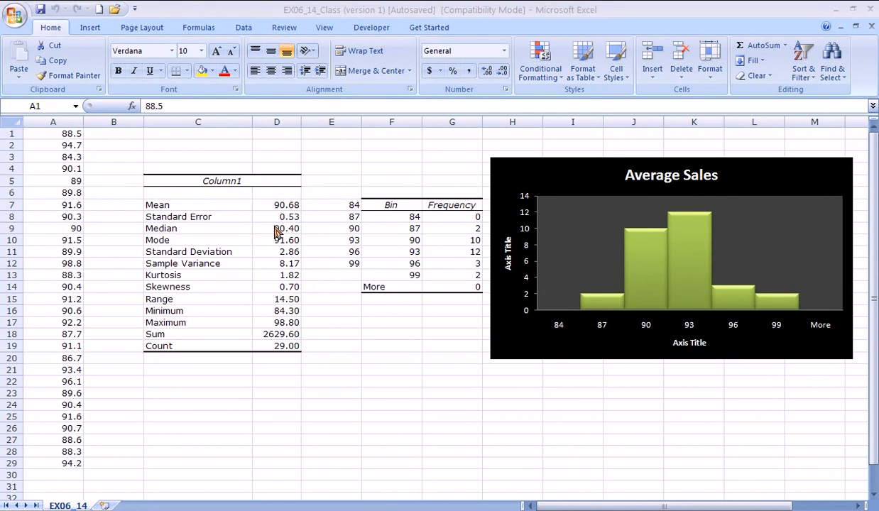
mouse_move(128, 153)
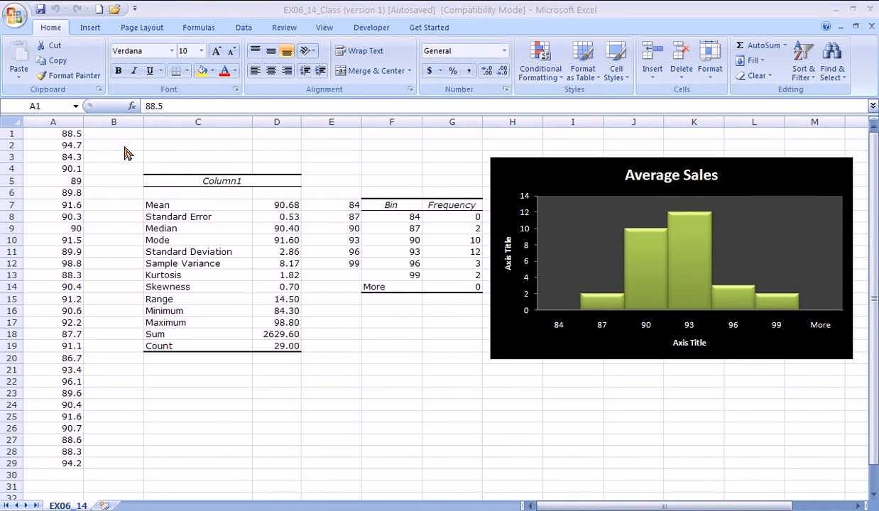
Copy the 29 sales values selected in column A of the Excel sheet
click(52, 122)
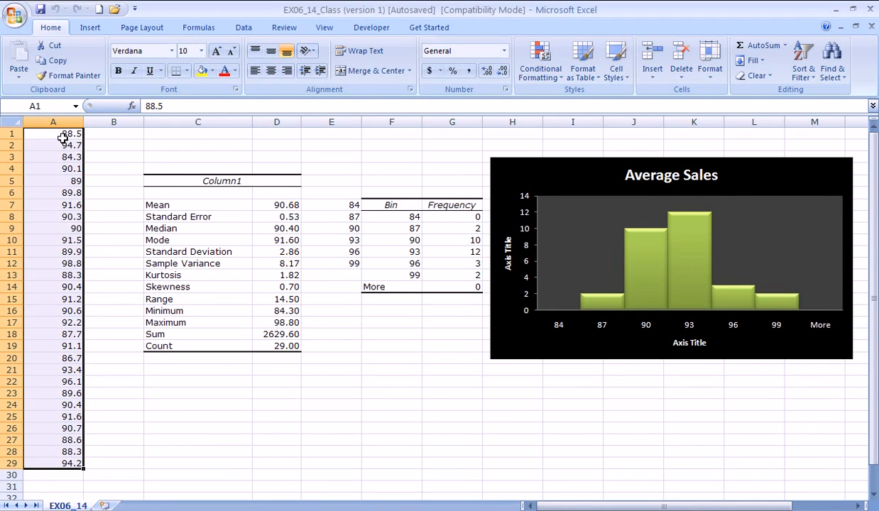
right_click(63, 134)
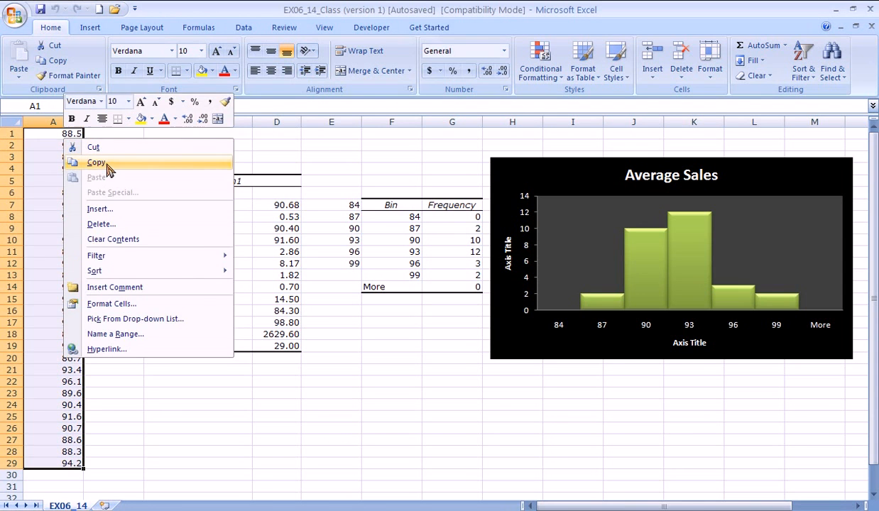
click(97, 161)
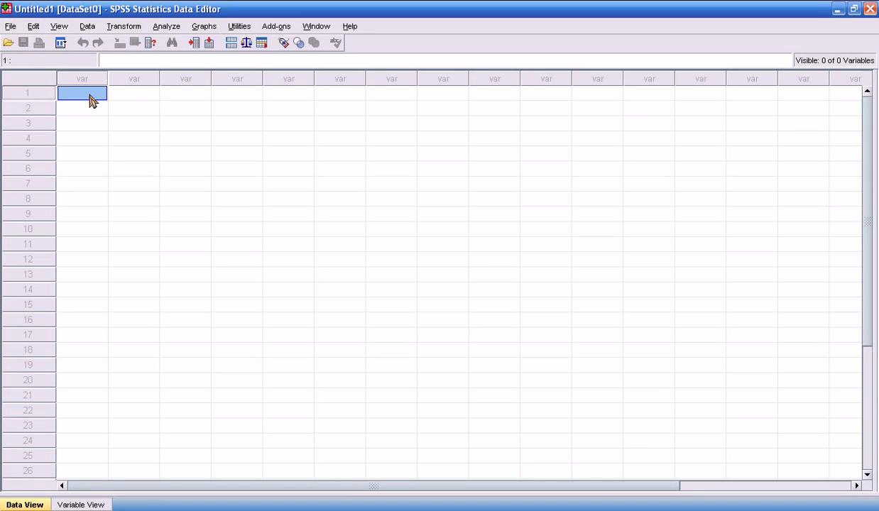
Paste the sales values into the first Data View column, creating variable VAR00001
right_click(81, 94)
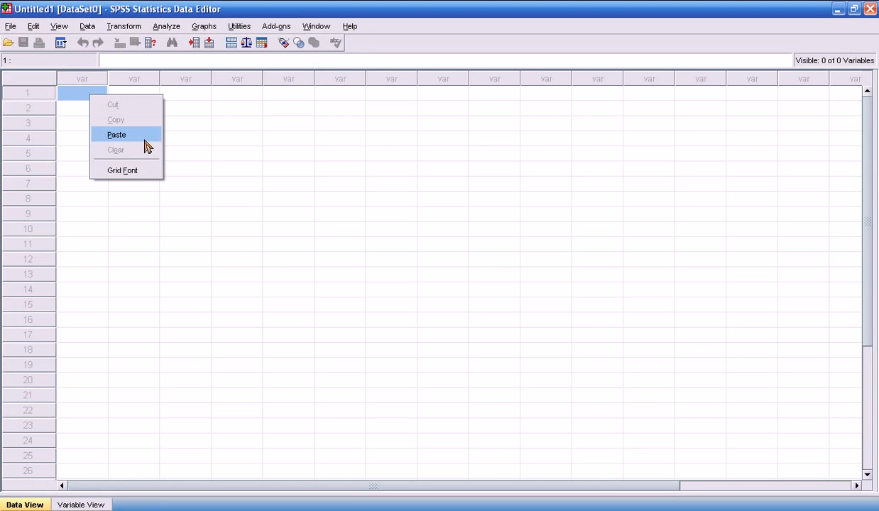
click(116, 135)
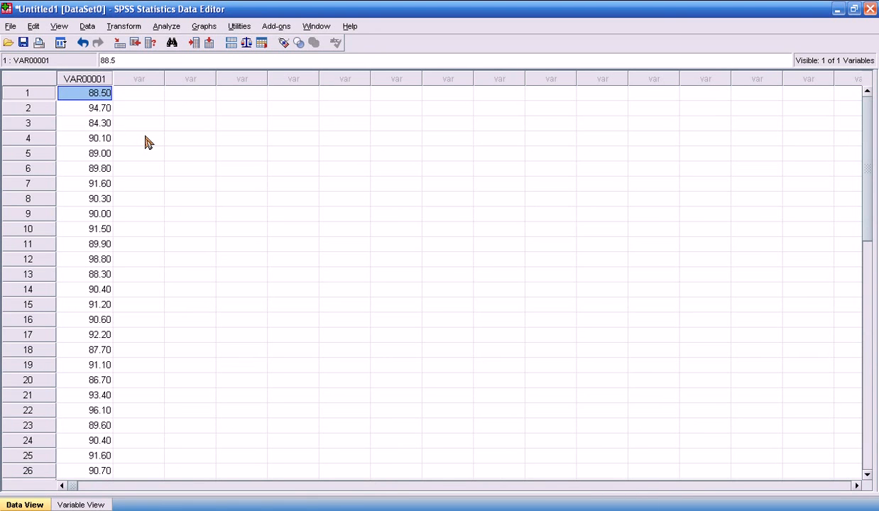
mouse_move(261, 130)
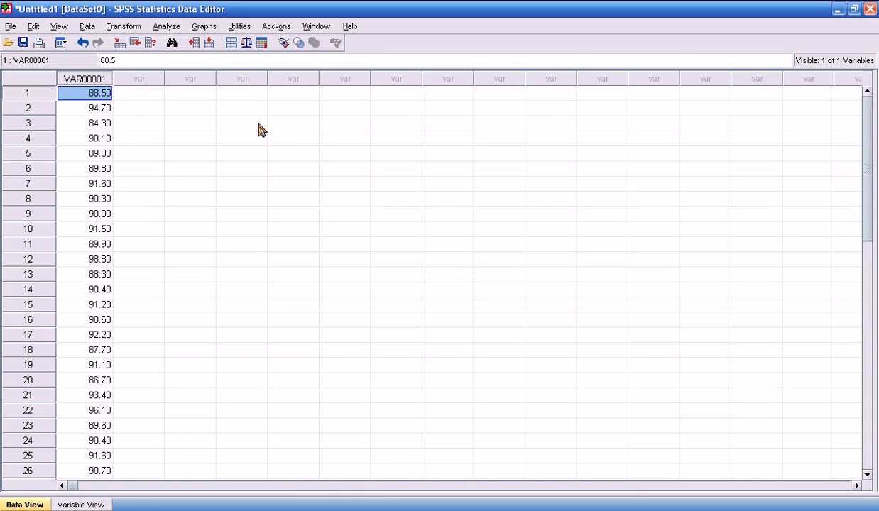
mouse_move(270, 118)
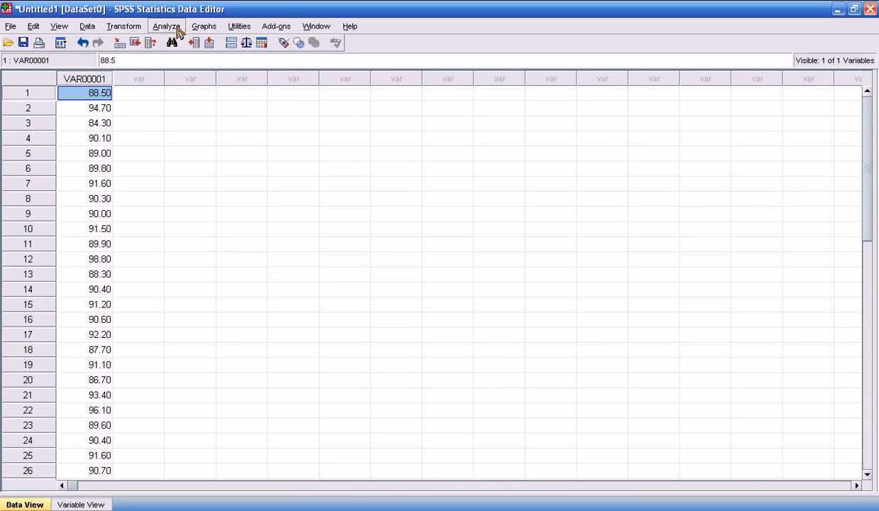
mouse_move(128, 14)
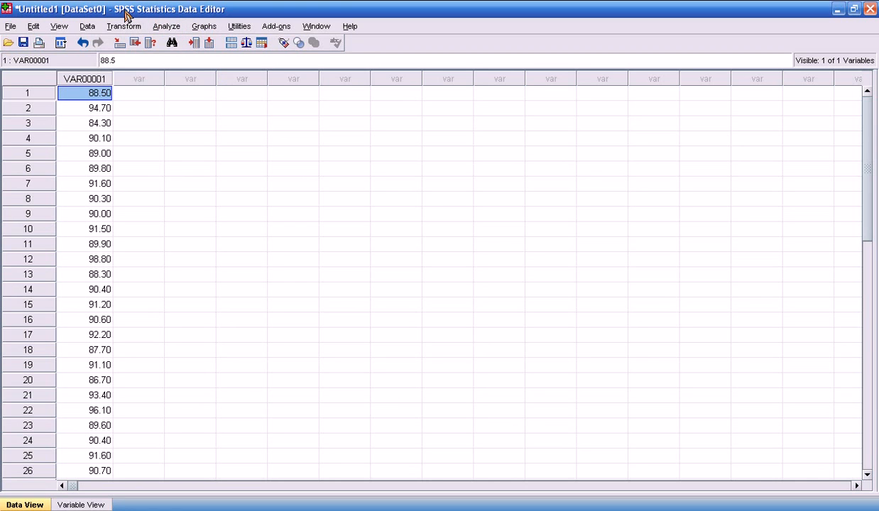
mouse_move(212, 111)
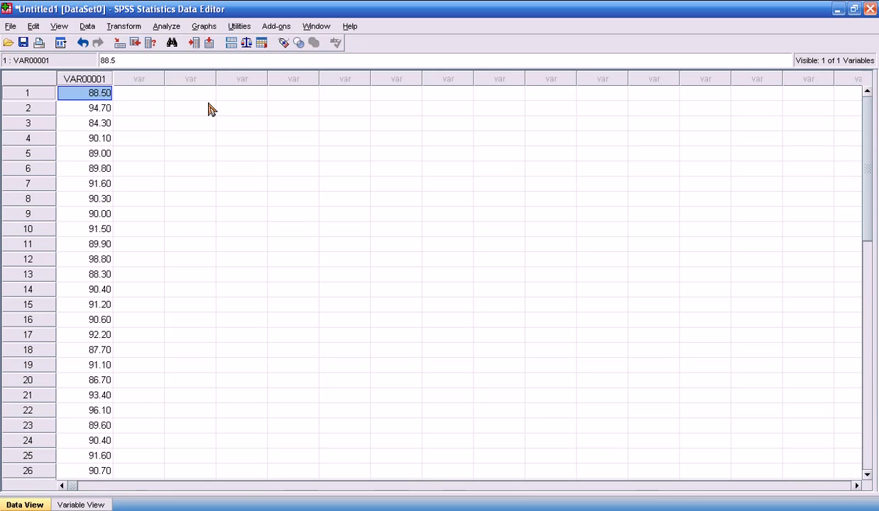
click(241, 137)
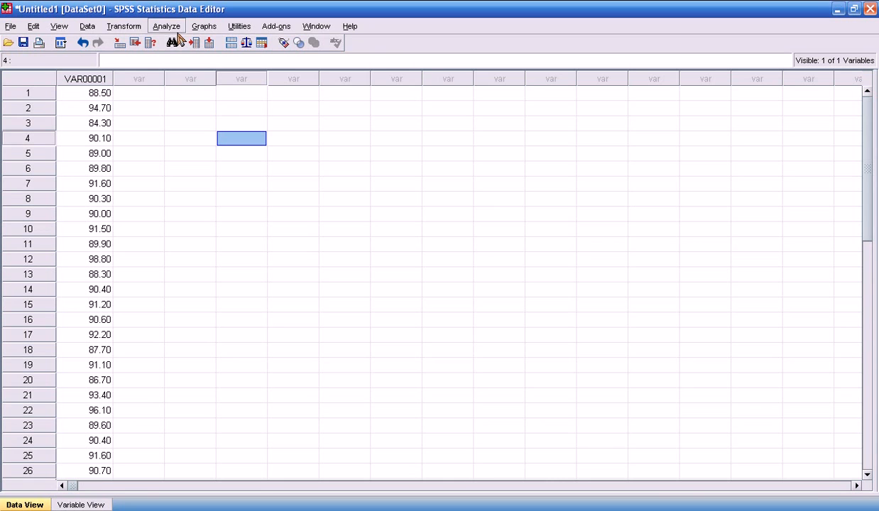
Bring up the Analyze menu's Descriptive Statistics procedures
click(166, 26)
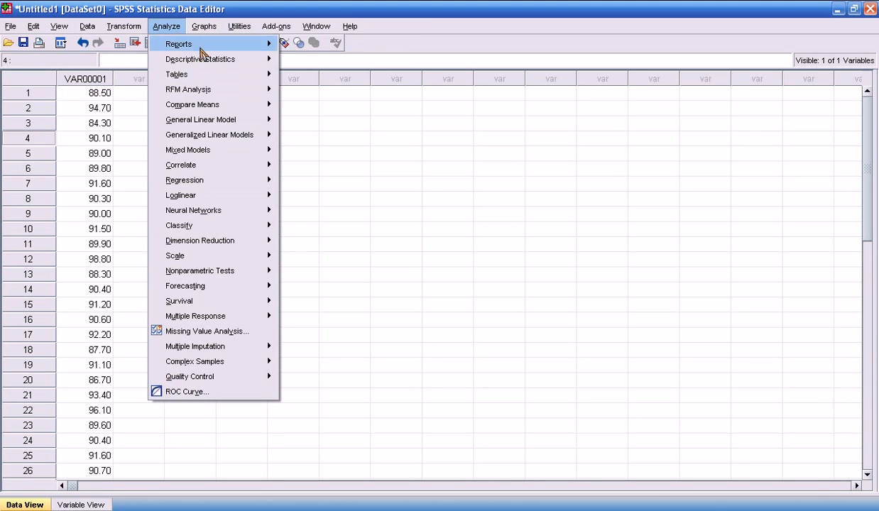
mouse_move(176, 74)
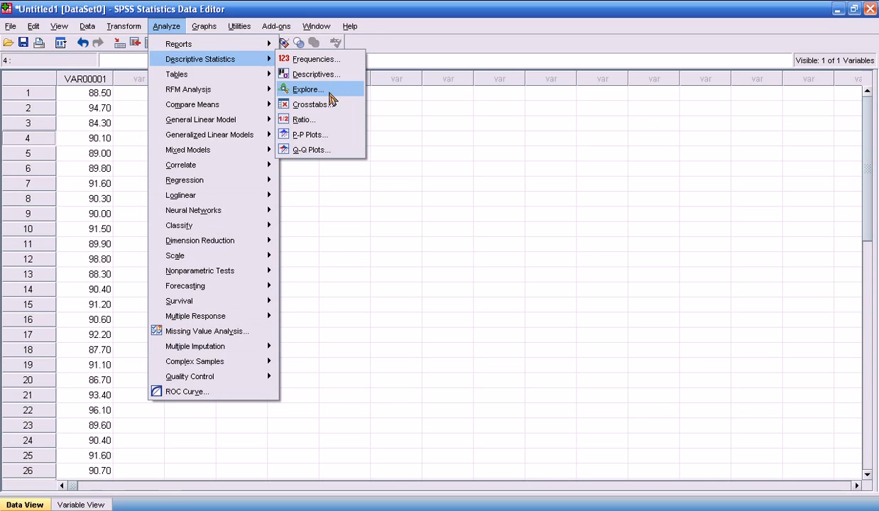
mouse_move(334, 98)
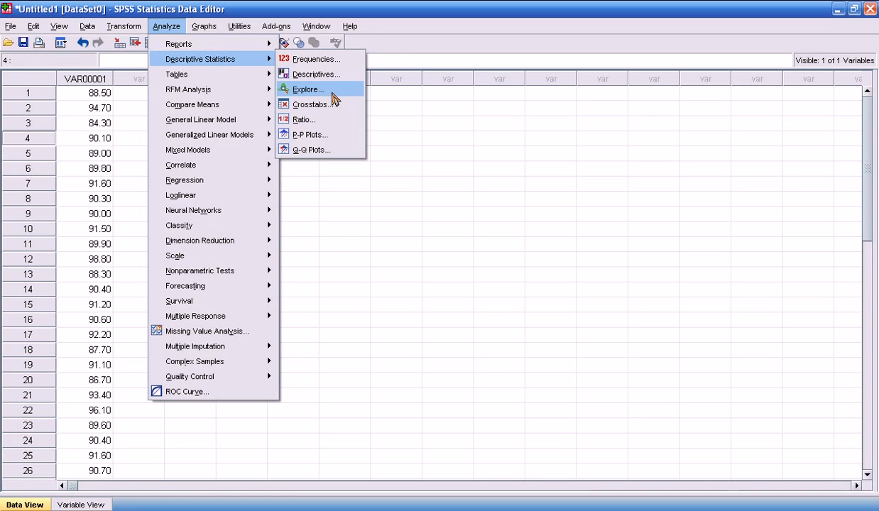
Start an Explore analysis with VAR00001 in the Dependent List and Display set to Both
click(306, 88)
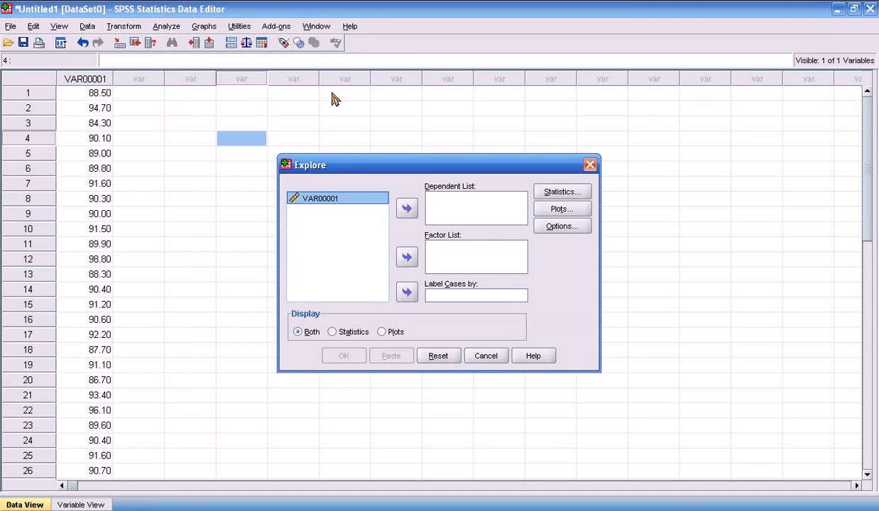
click(321, 199)
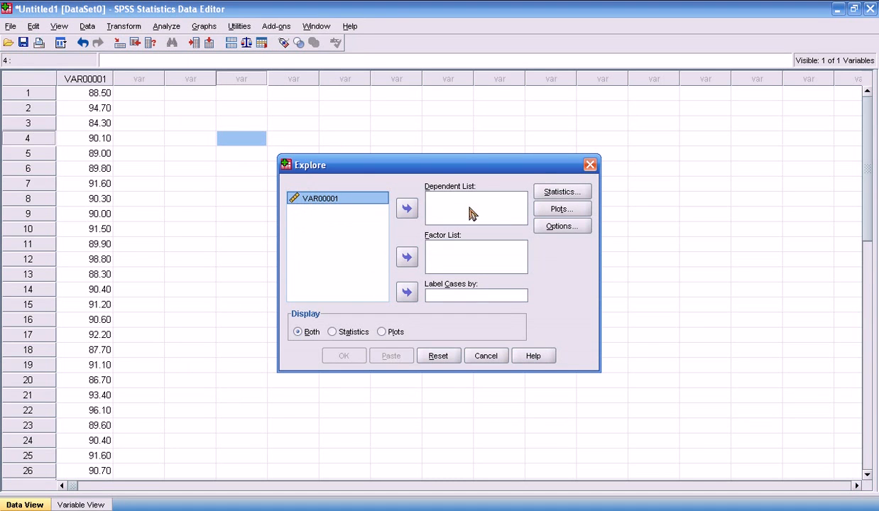
click(406, 207)
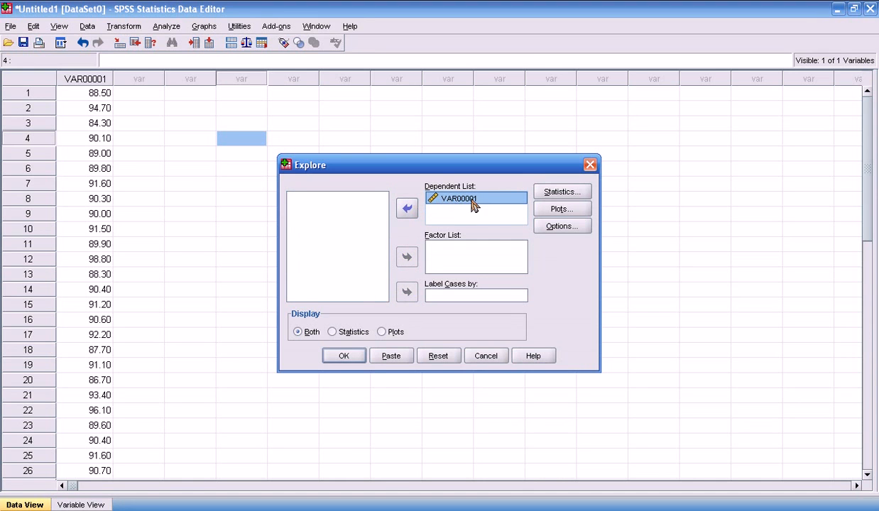
mouse_move(496, 210)
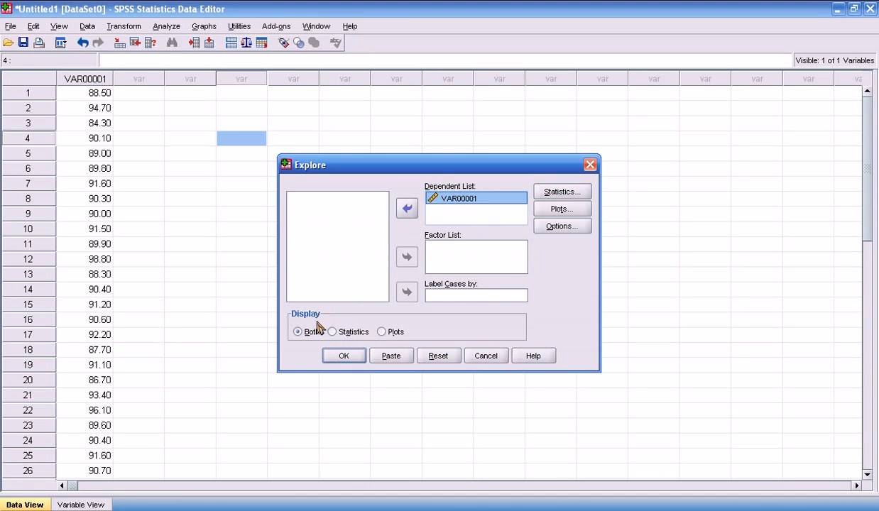
mouse_move(382, 332)
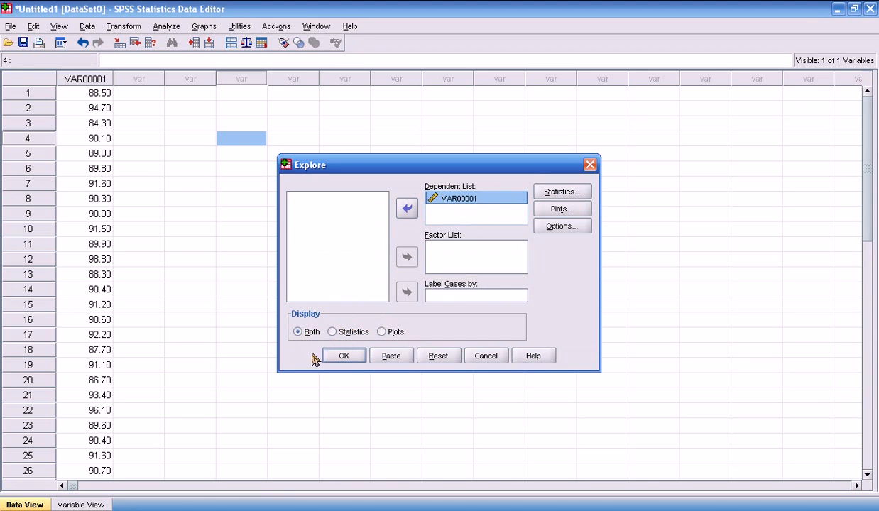
mouse_move(317, 323)
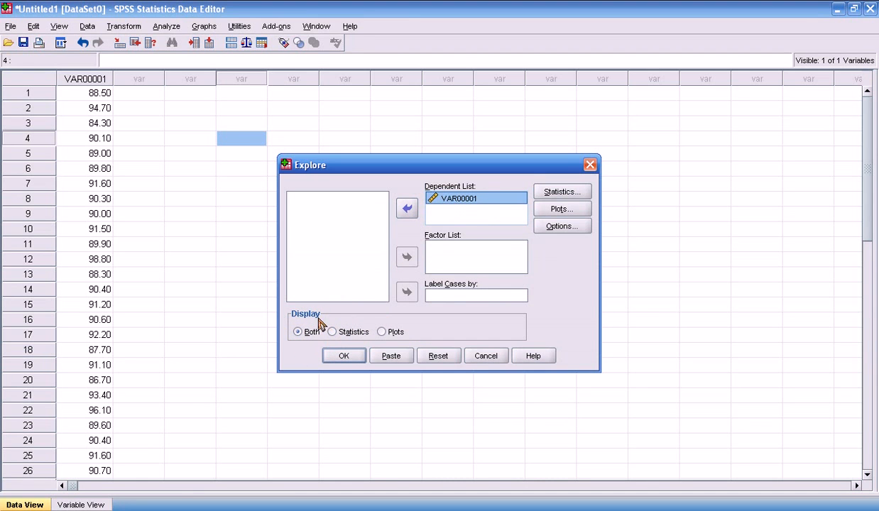
click(562, 192)
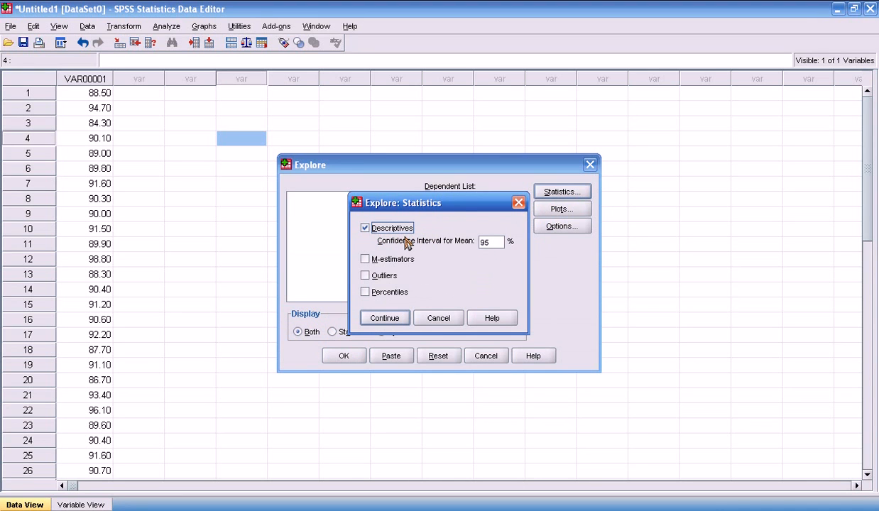
mouse_move(437, 238)
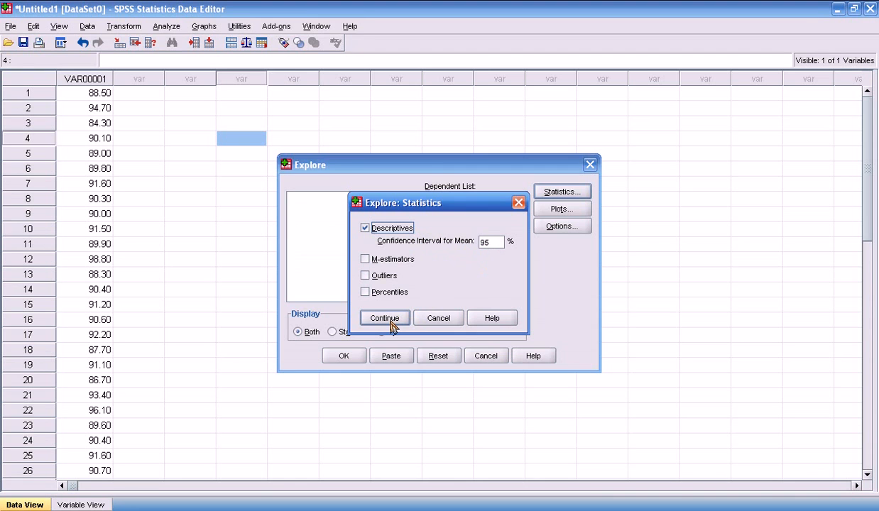
click(384, 318)
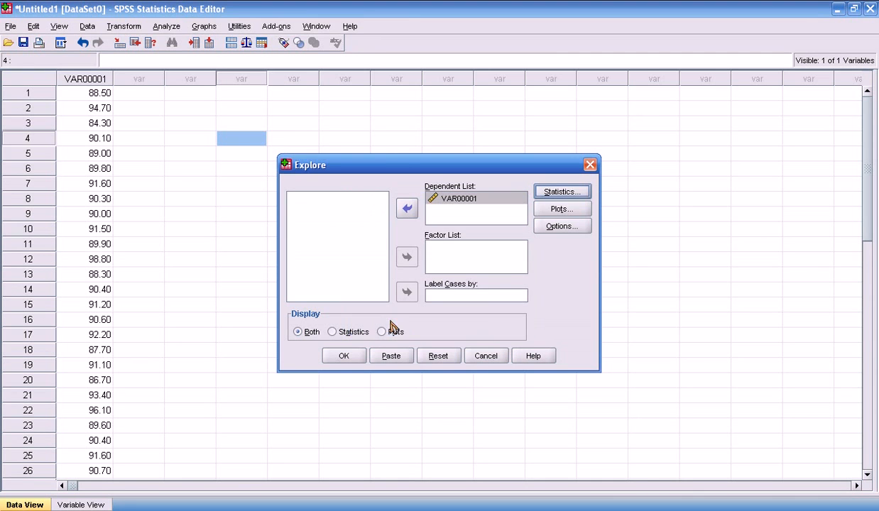
Add a histogram to the Explore plots alongside stem-and-leaf, keeping factor levels together
click(562, 209)
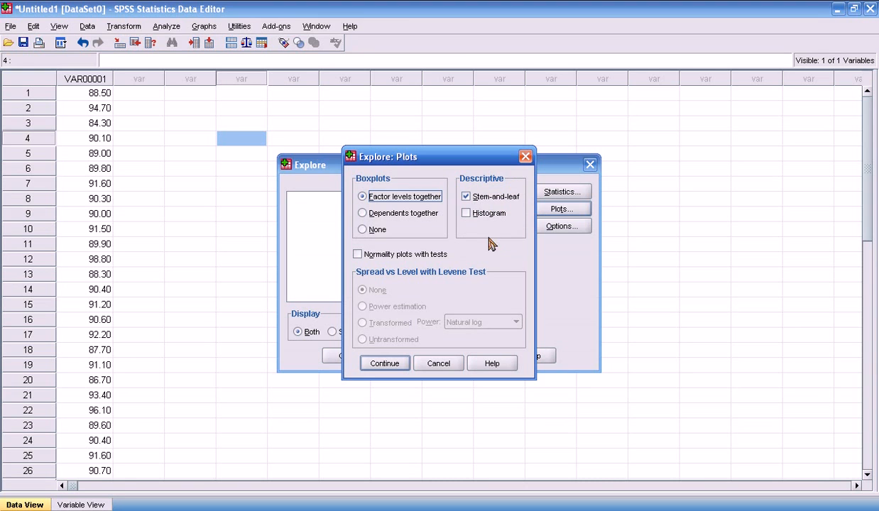
click(466, 213)
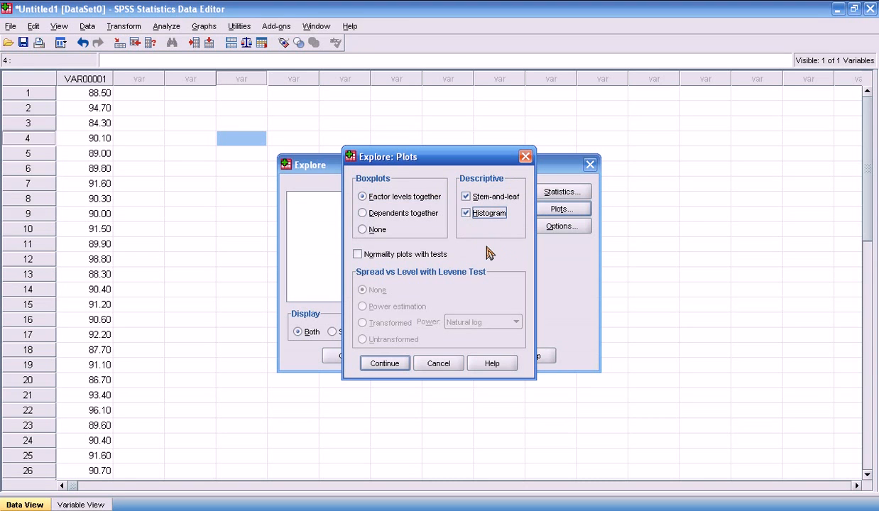
mouse_move(426, 340)
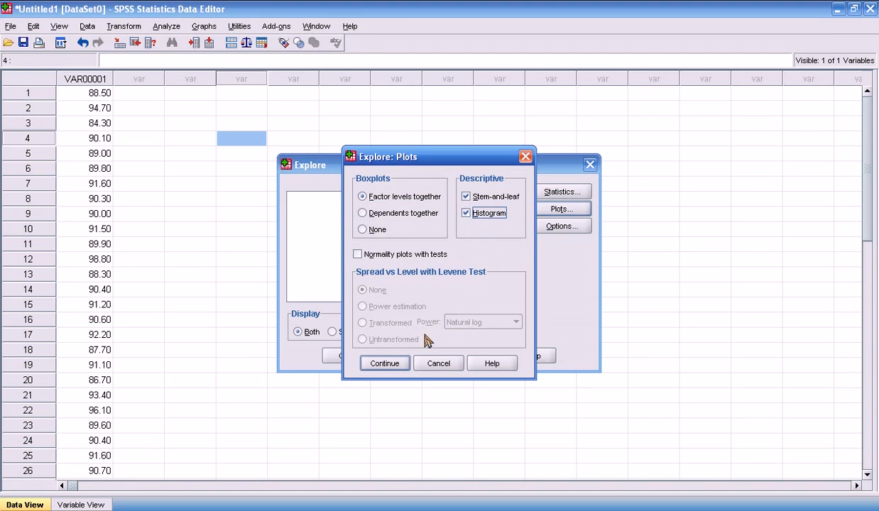
click(383, 363)
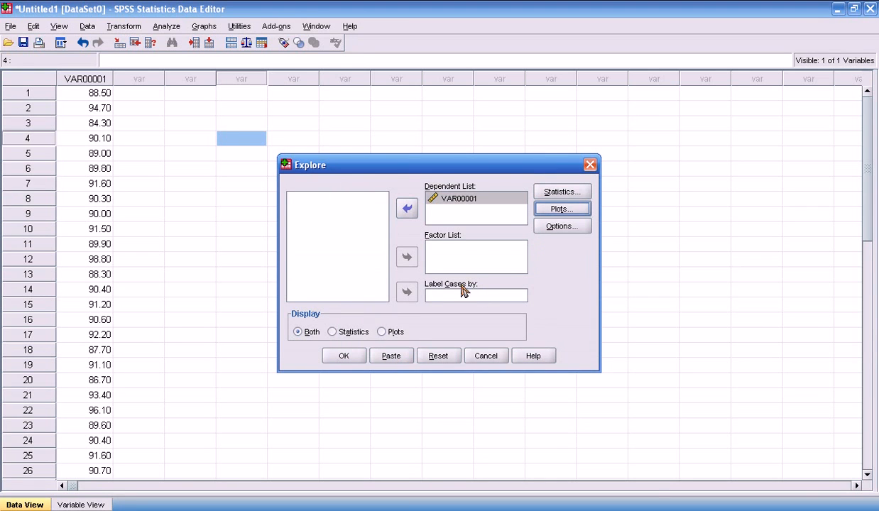
mouse_move(361, 357)
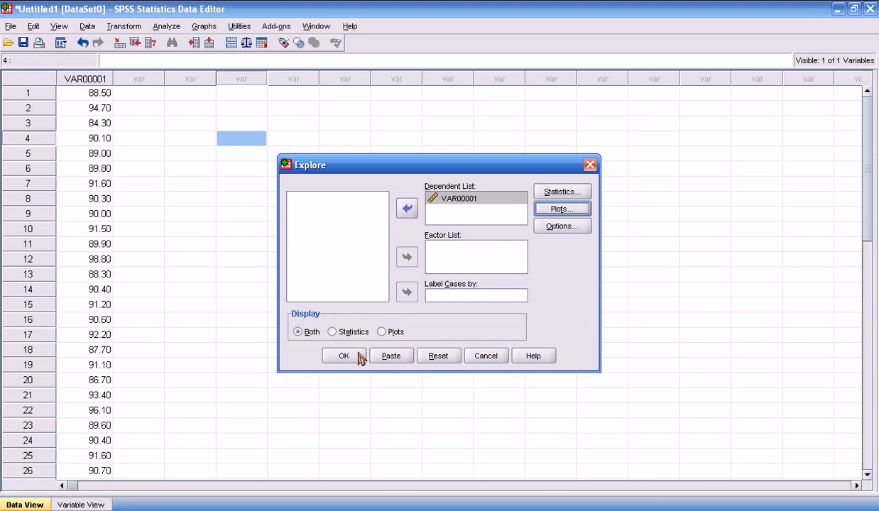
Run the Explore analysis and review the Case Processing Summary and Descriptives for VAR00001
click(343, 355)
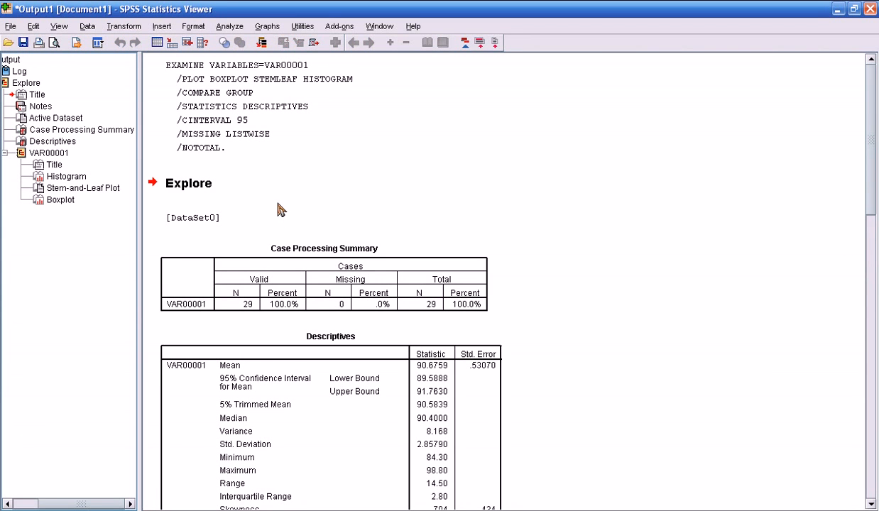
mouse_move(63, 64)
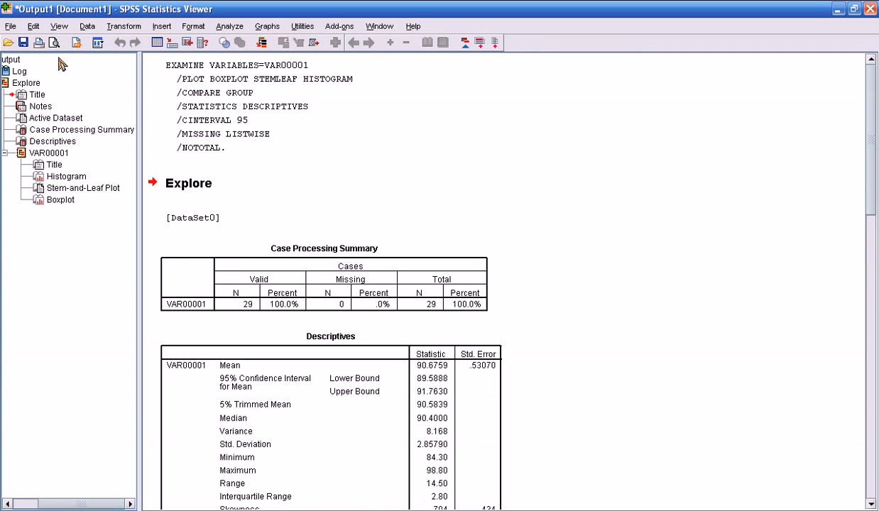
mouse_move(386, 150)
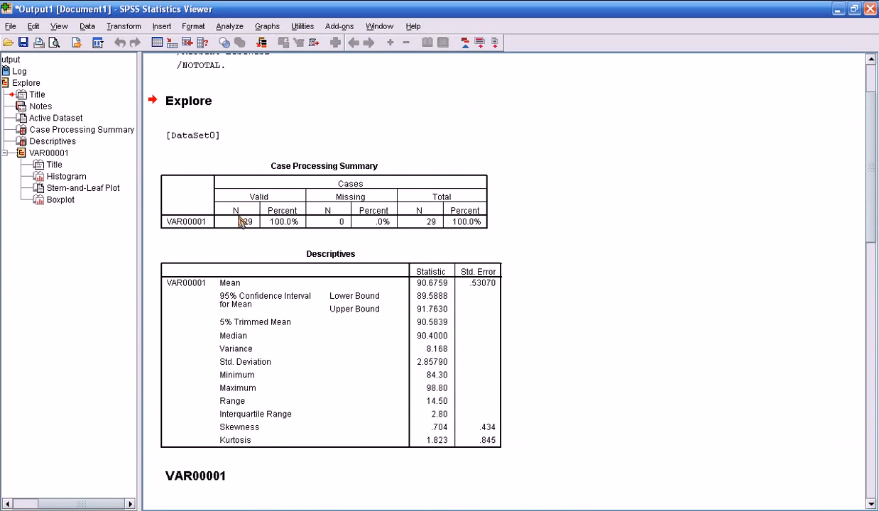
mouse_move(340, 216)
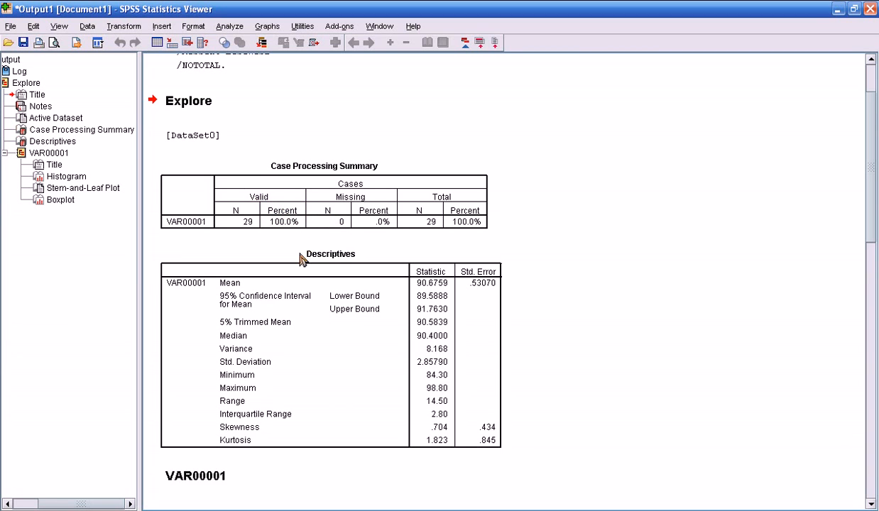
mouse_move(303, 281)
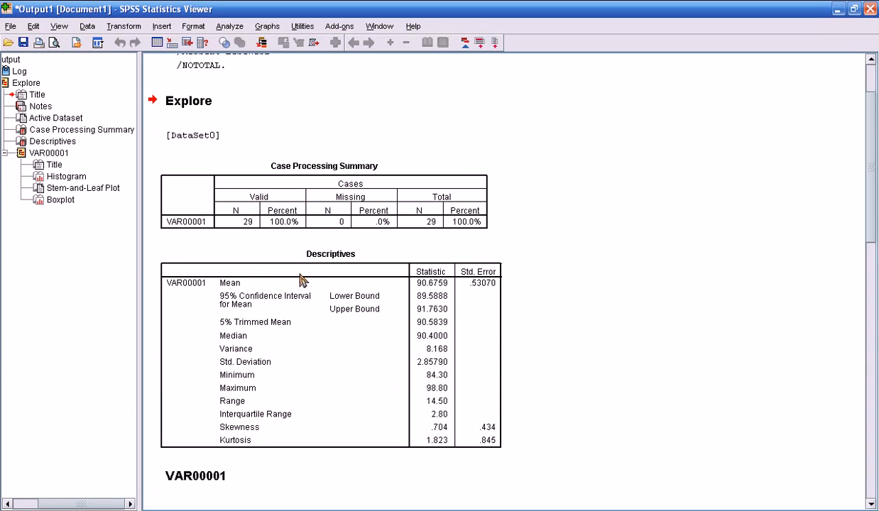
mouse_move(276, 329)
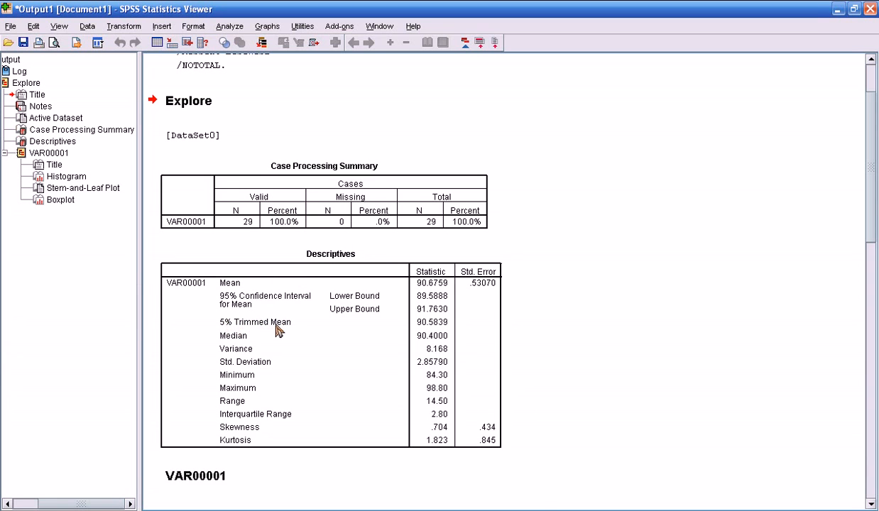
scroll(down, 3)
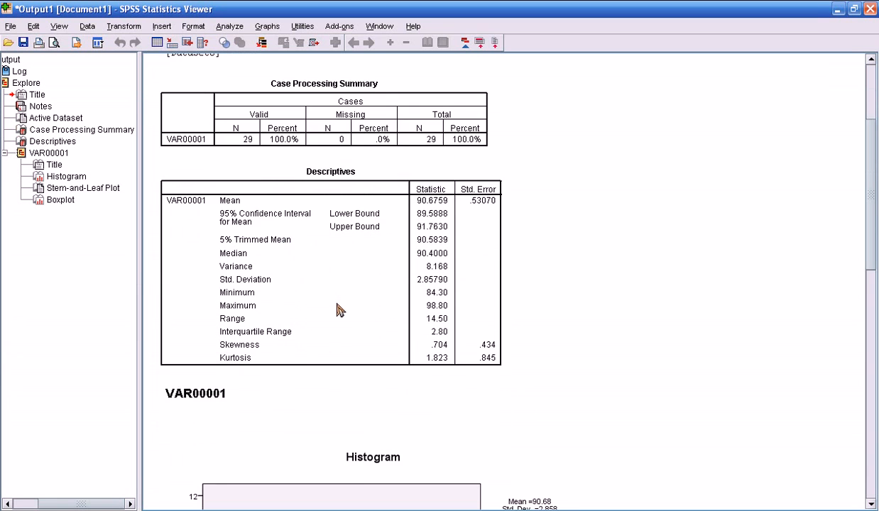
mouse_move(277, 293)
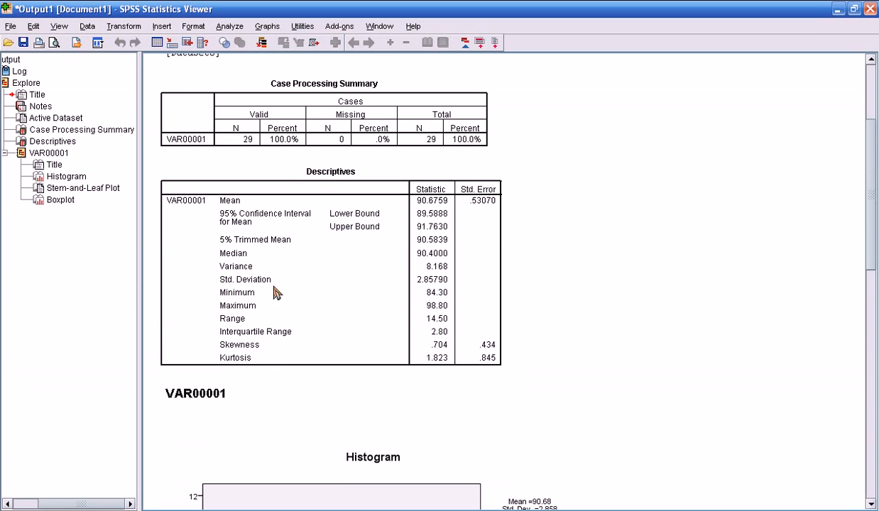
mouse_move(465, 224)
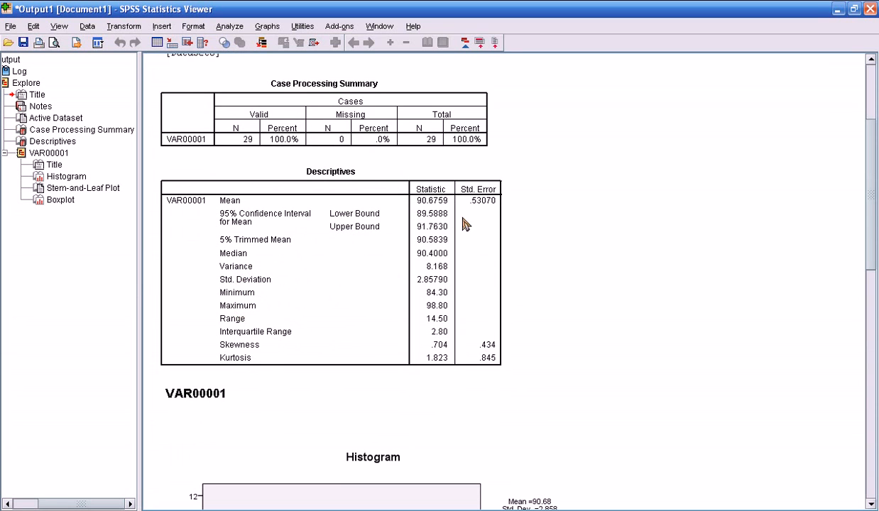
Scroll the Output Viewer down to the VAR00001 histogram
scroll(down, 3)
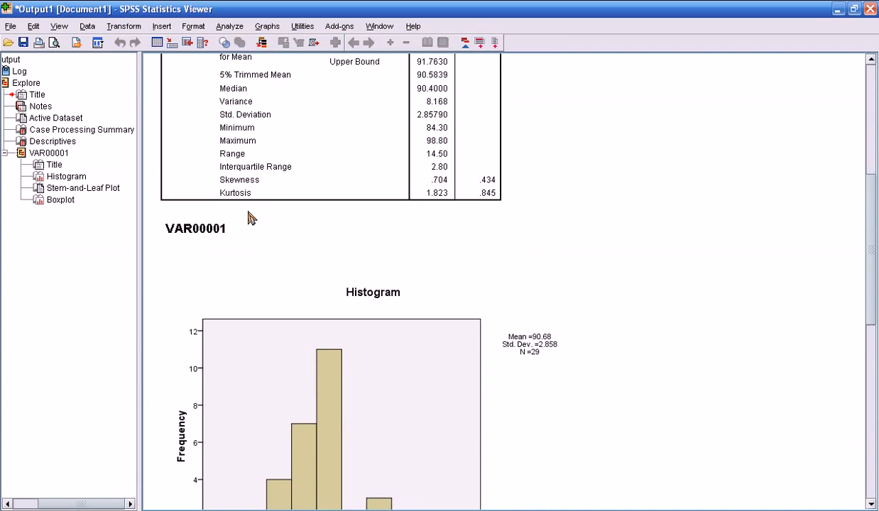
scroll(down, 3)
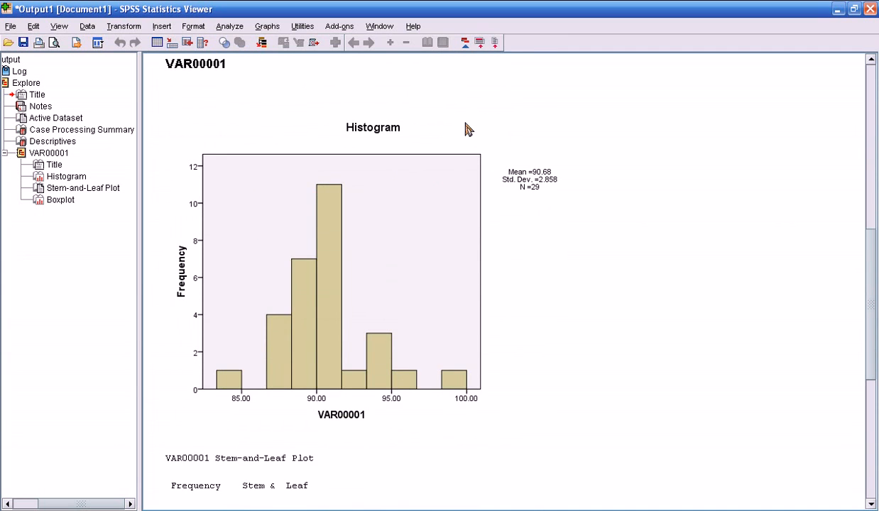
mouse_move(581, 426)
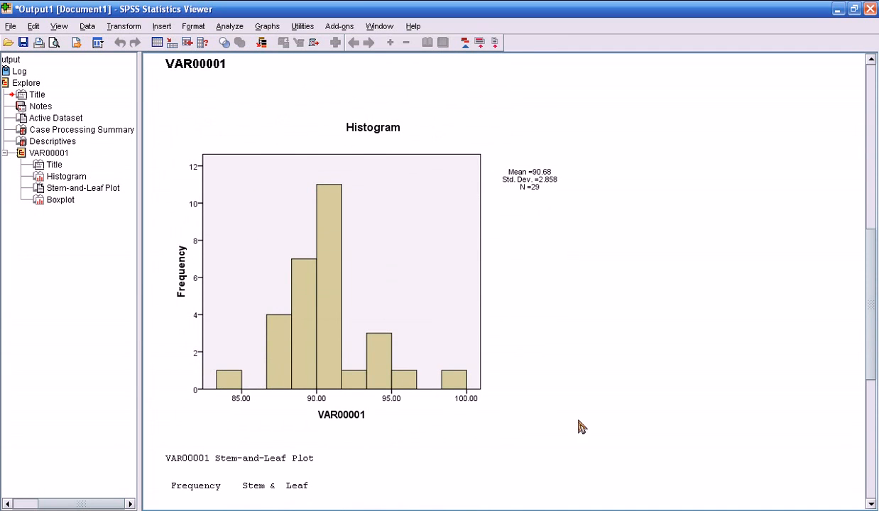
mouse_move(510, 181)
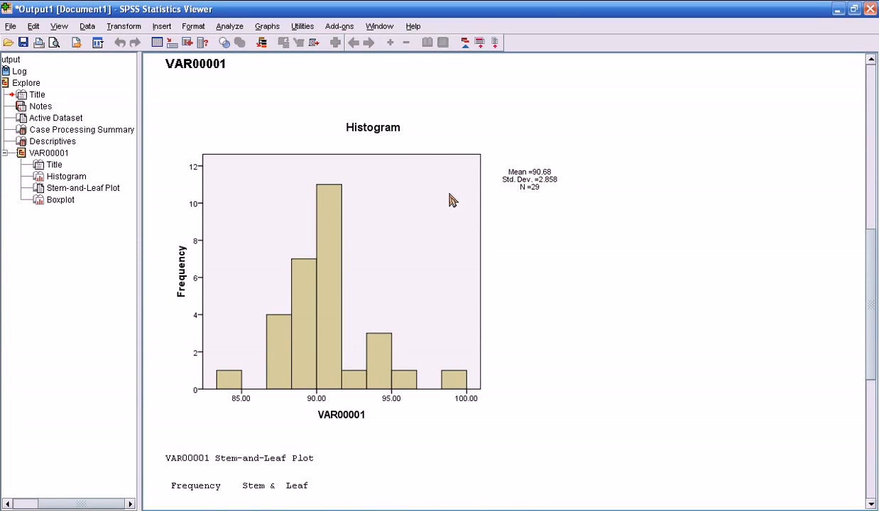
Scroll past the stem-and-leaf plot toward the VAR00001 boxplot
scroll(down, 3)
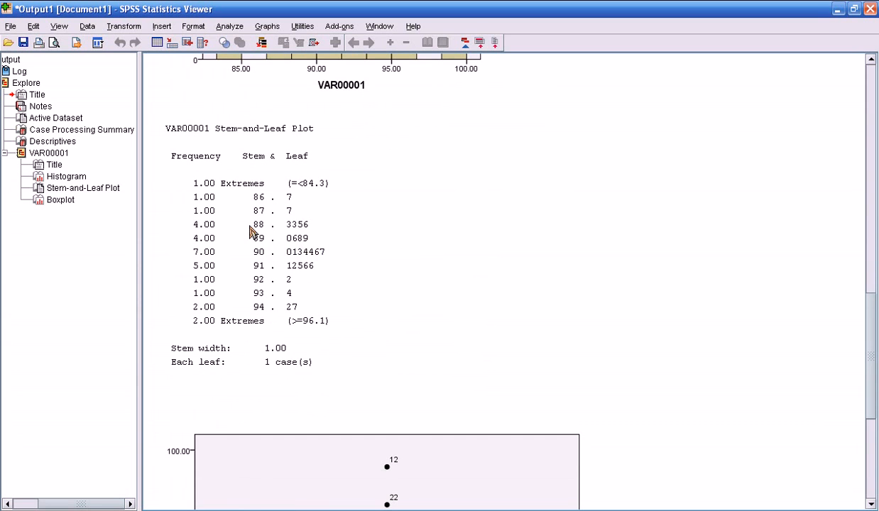
mouse_move(264, 199)
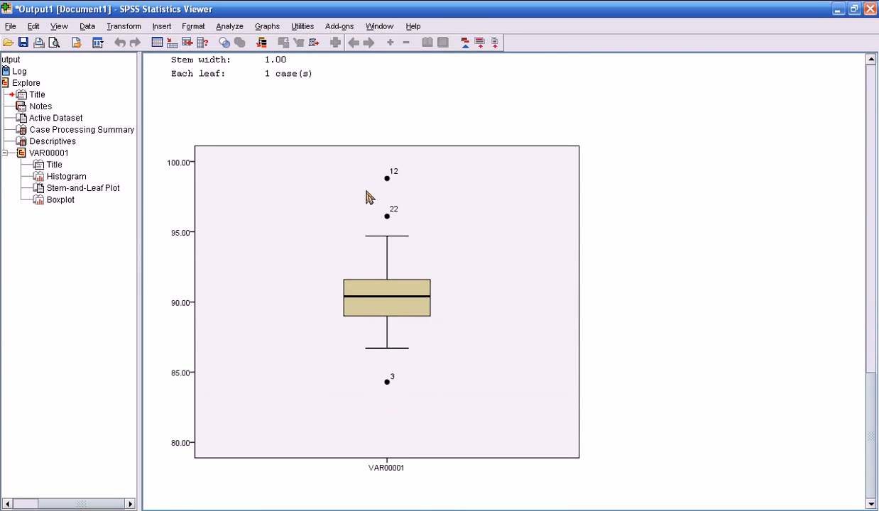
mouse_move(389, 150)
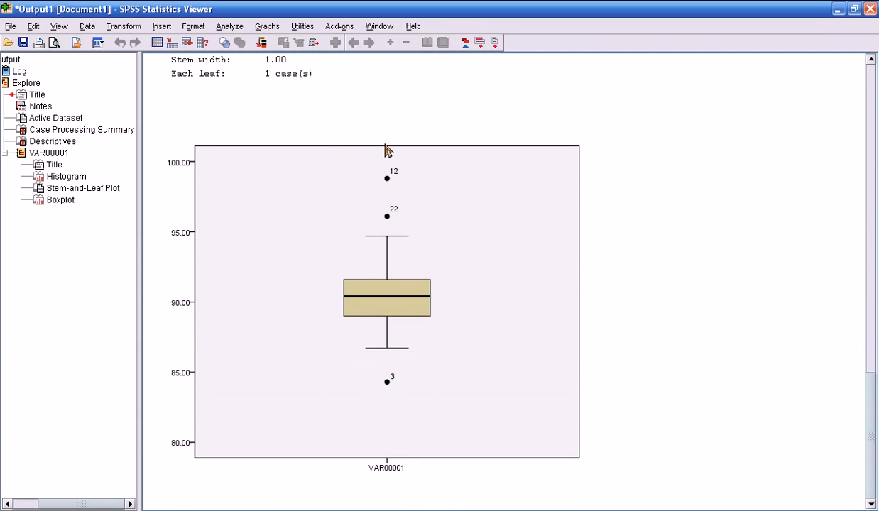
mouse_move(415, 153)
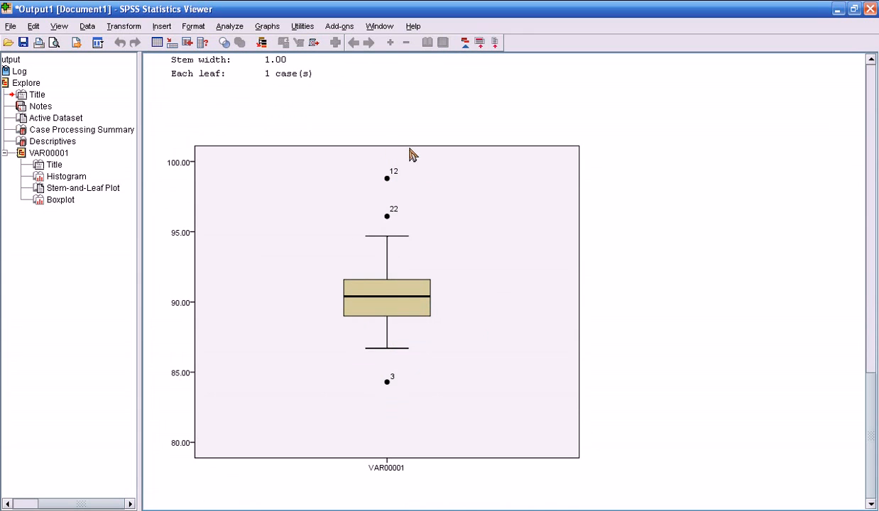
click(386, 300)
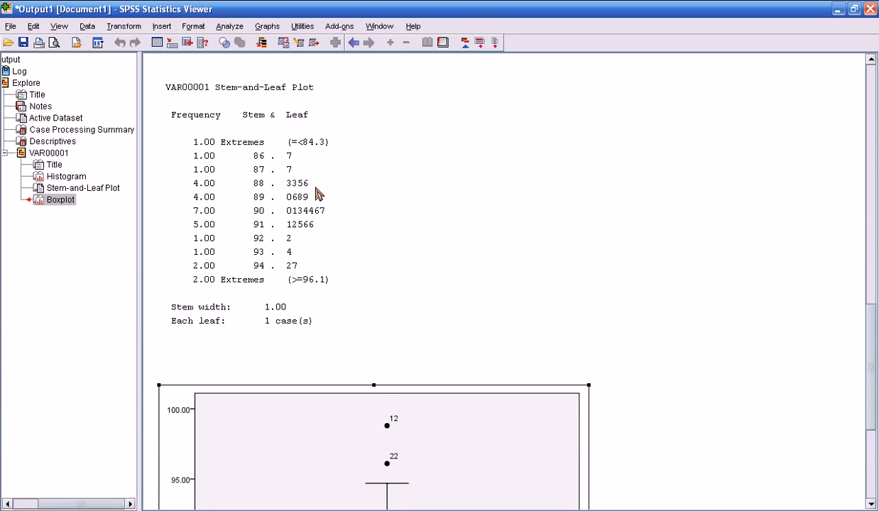
scroll(down, 3)
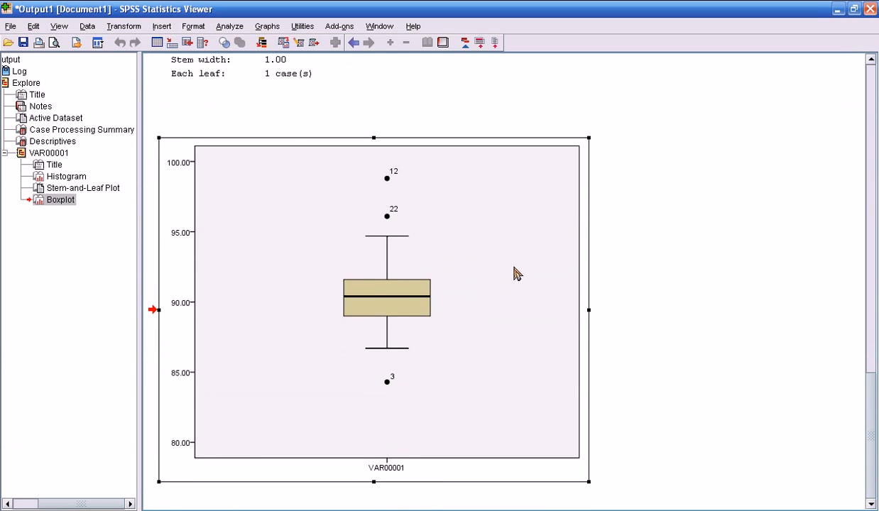
click(650, 247)
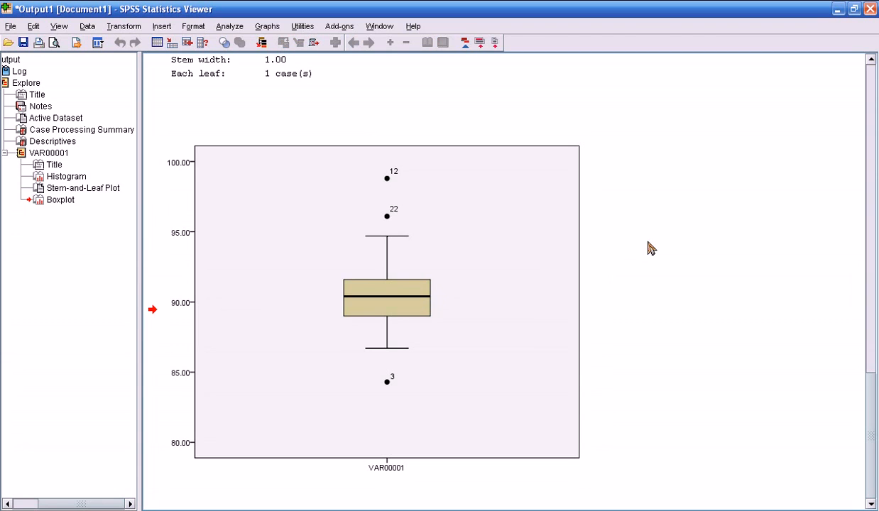
mouse_move(659, 250)
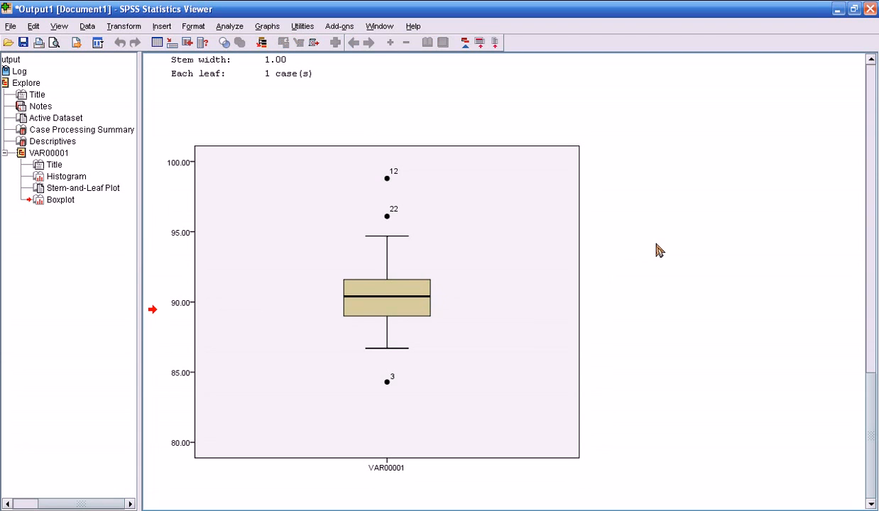
mouse_move(341, 162)
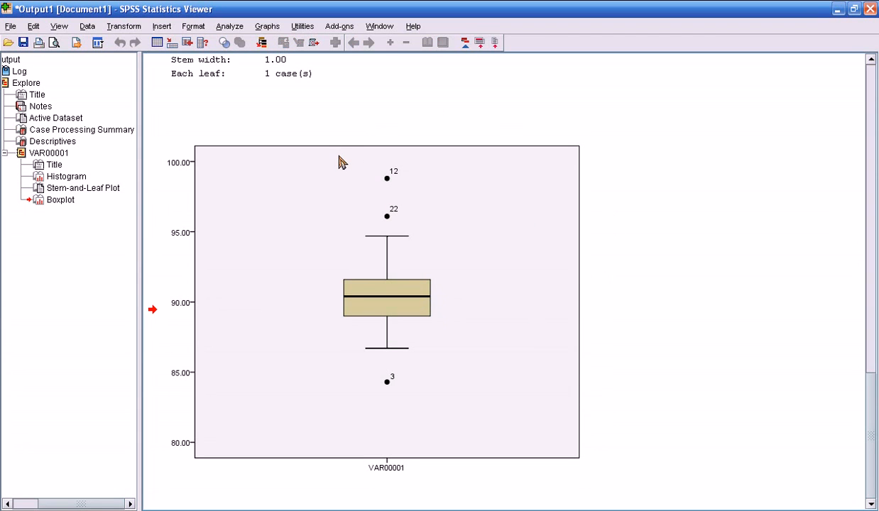
mouse_move(364, 153)
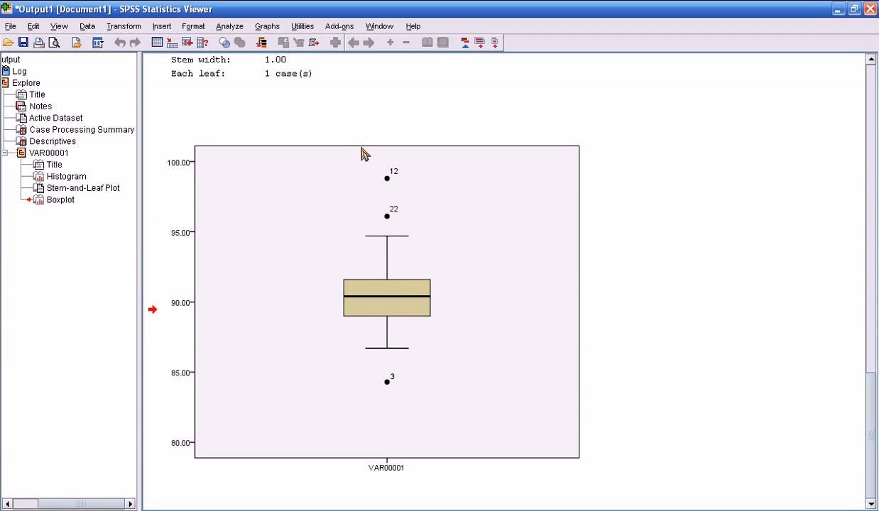
mouse_move(388, 147)
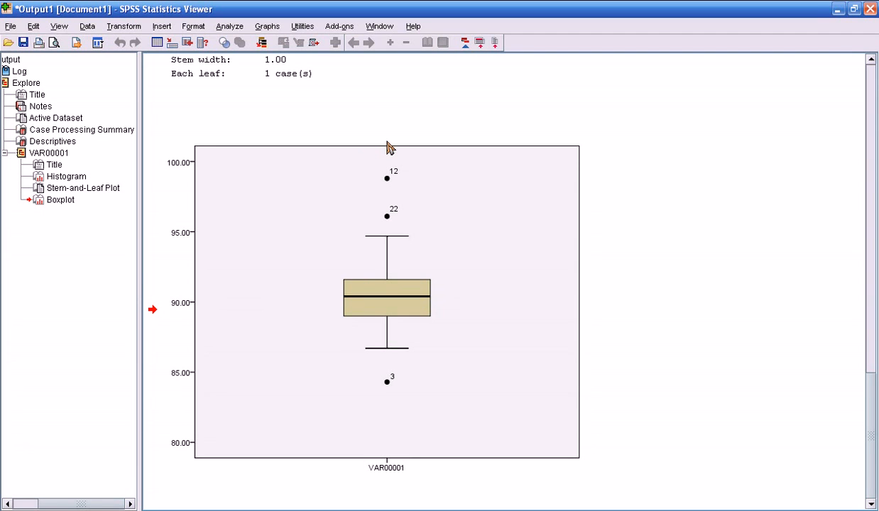